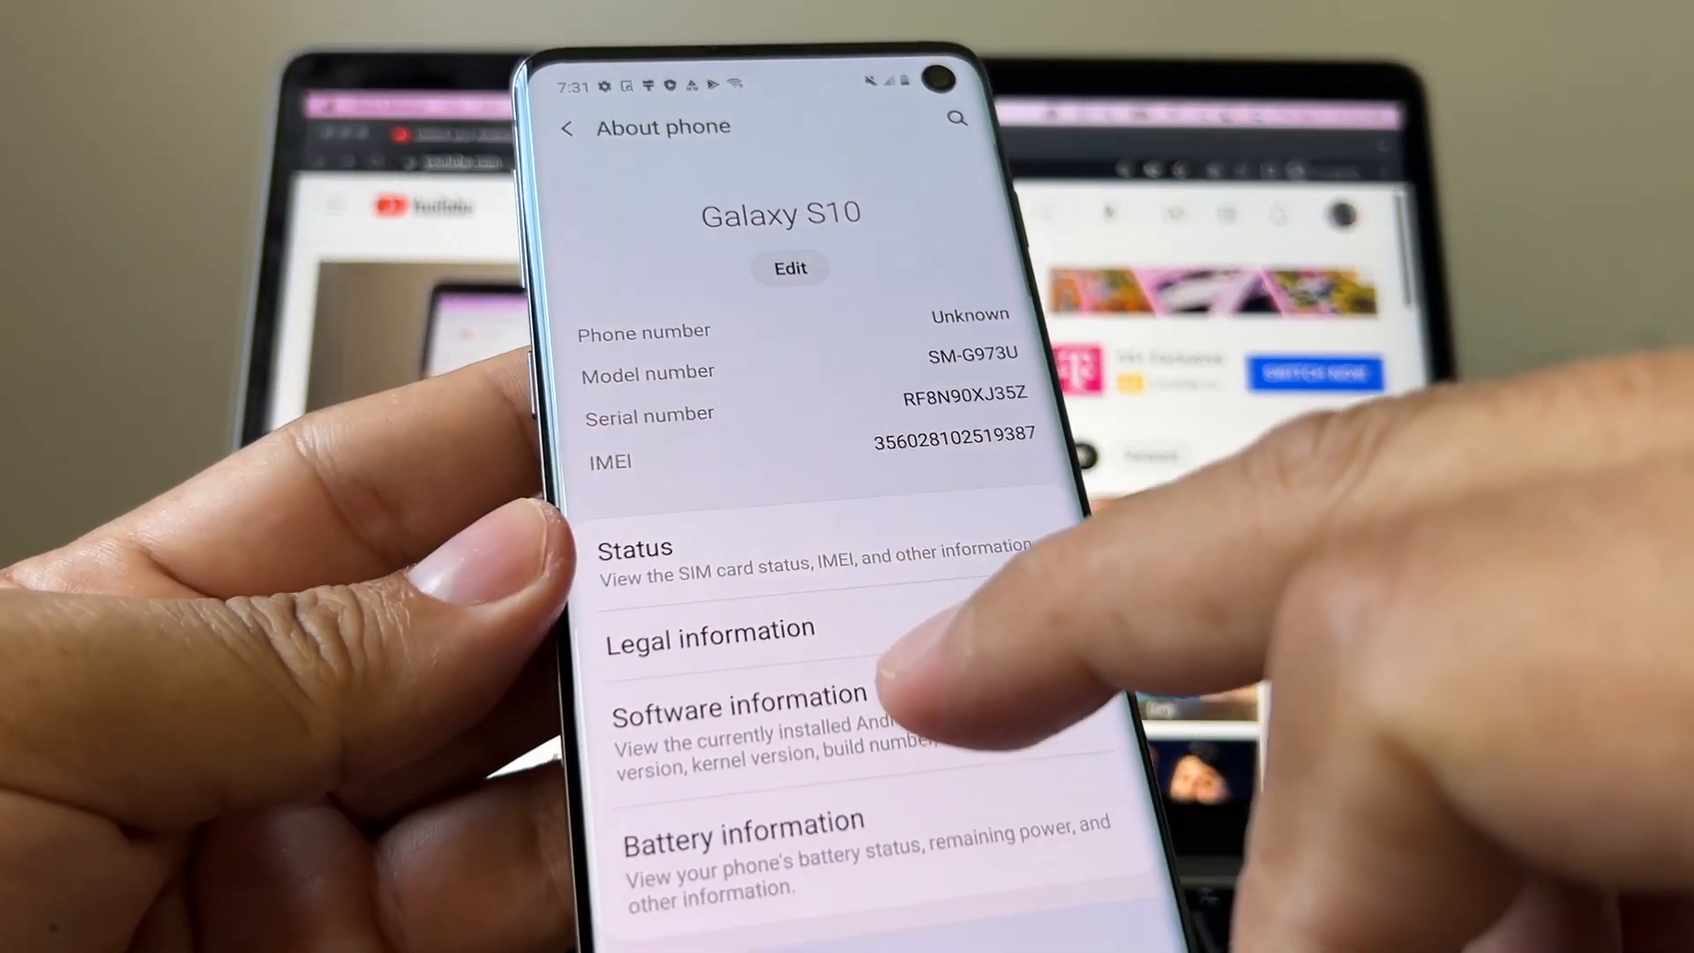
- Open Software information in About phone for the Galaxy S10 (SM-G973U)
{"action": "left_click", "coordinate": [738, 708]}
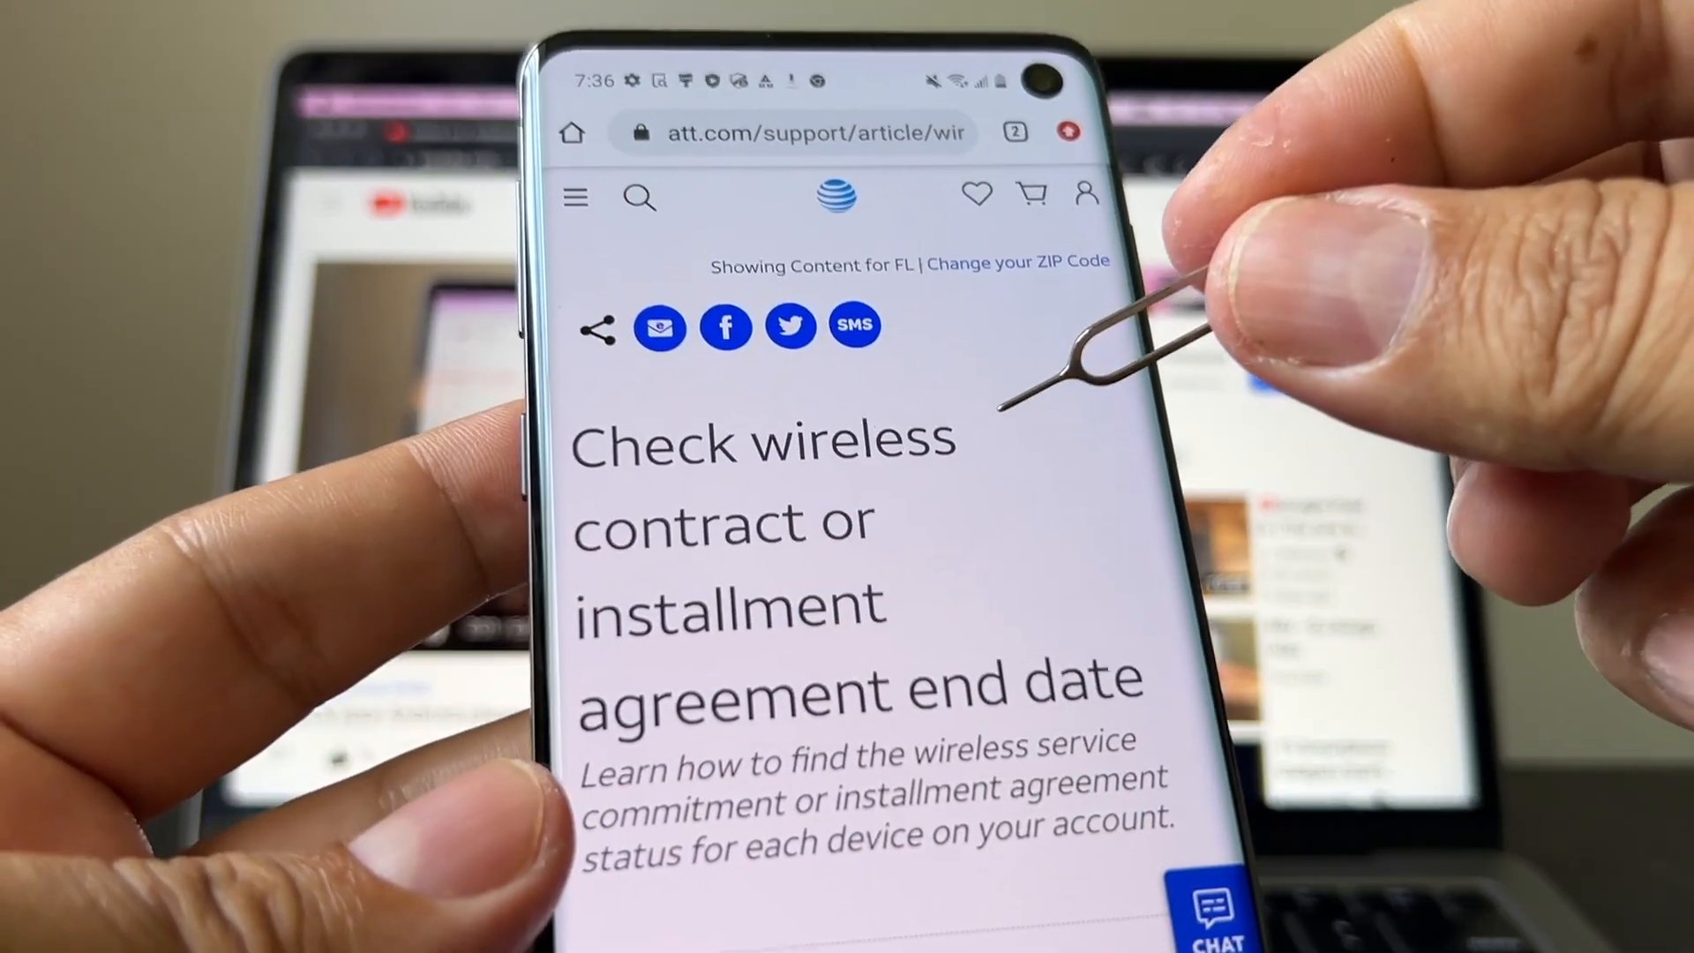
- Scroll through the AT&T contract or installment agreement end-date article
{"action": "scroll", "scroll_direction": "down", "scroll_amount": 3}
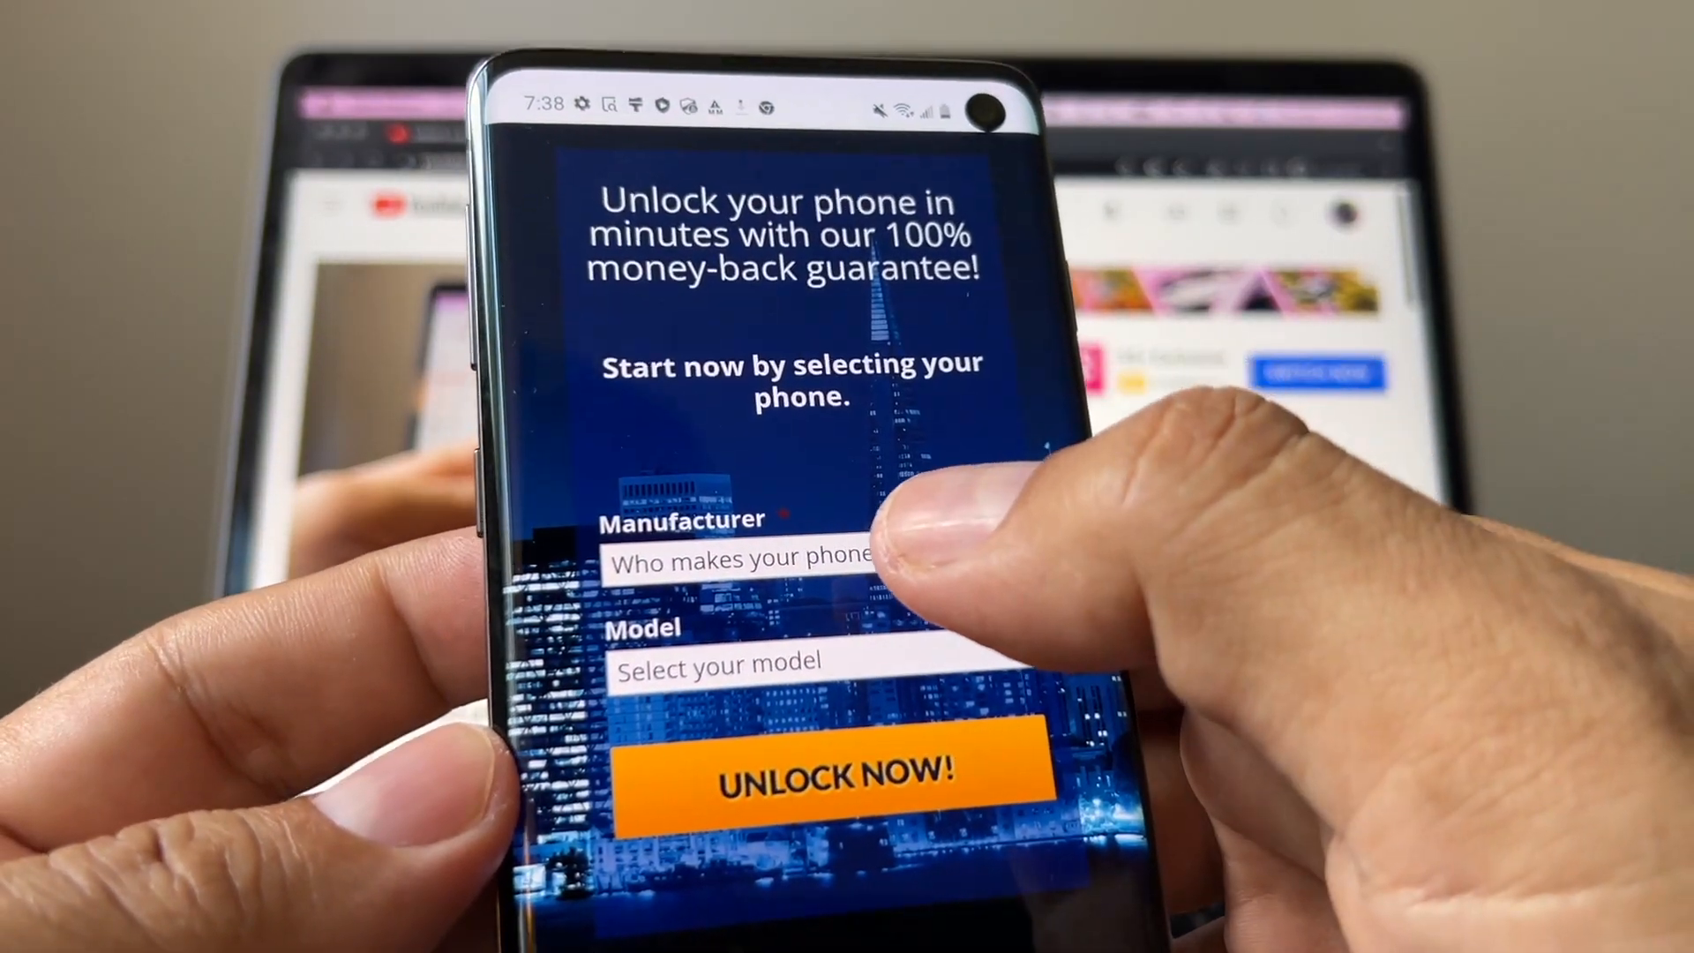
- Choose Samsung Galaxy S10, start the unlock order, and scroll to the order form
{"action": "left_click", "coordinate": [745, 559]}
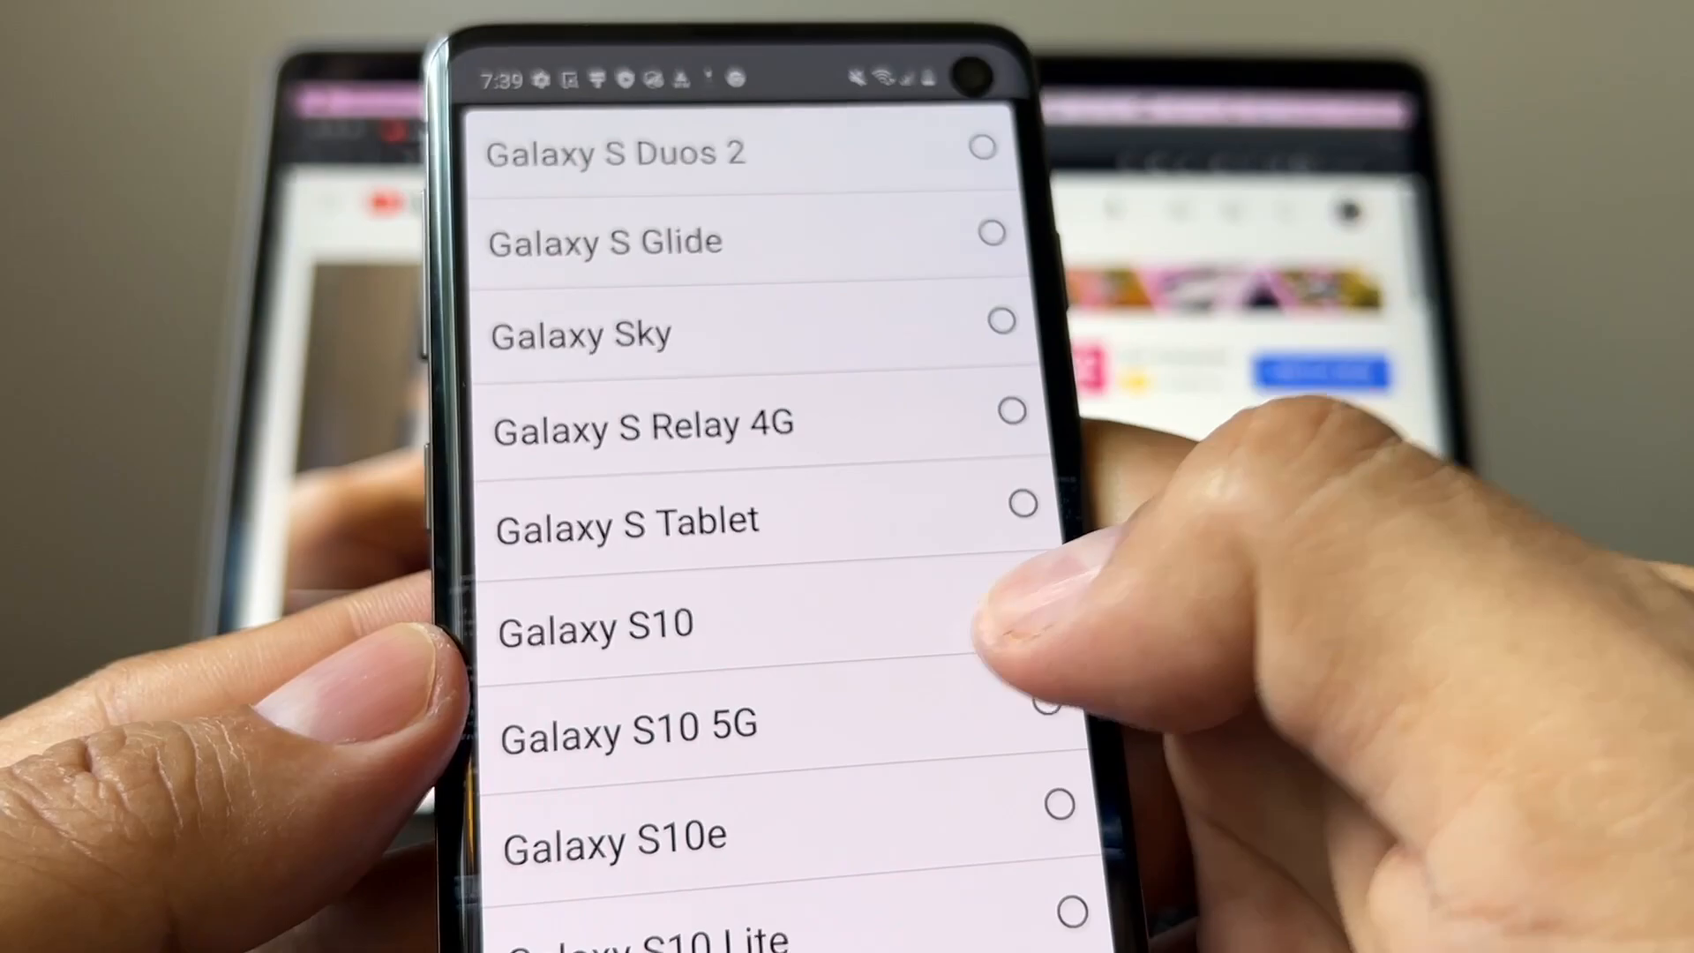
{"action": "left_click", "coordinate": [594, 624]}
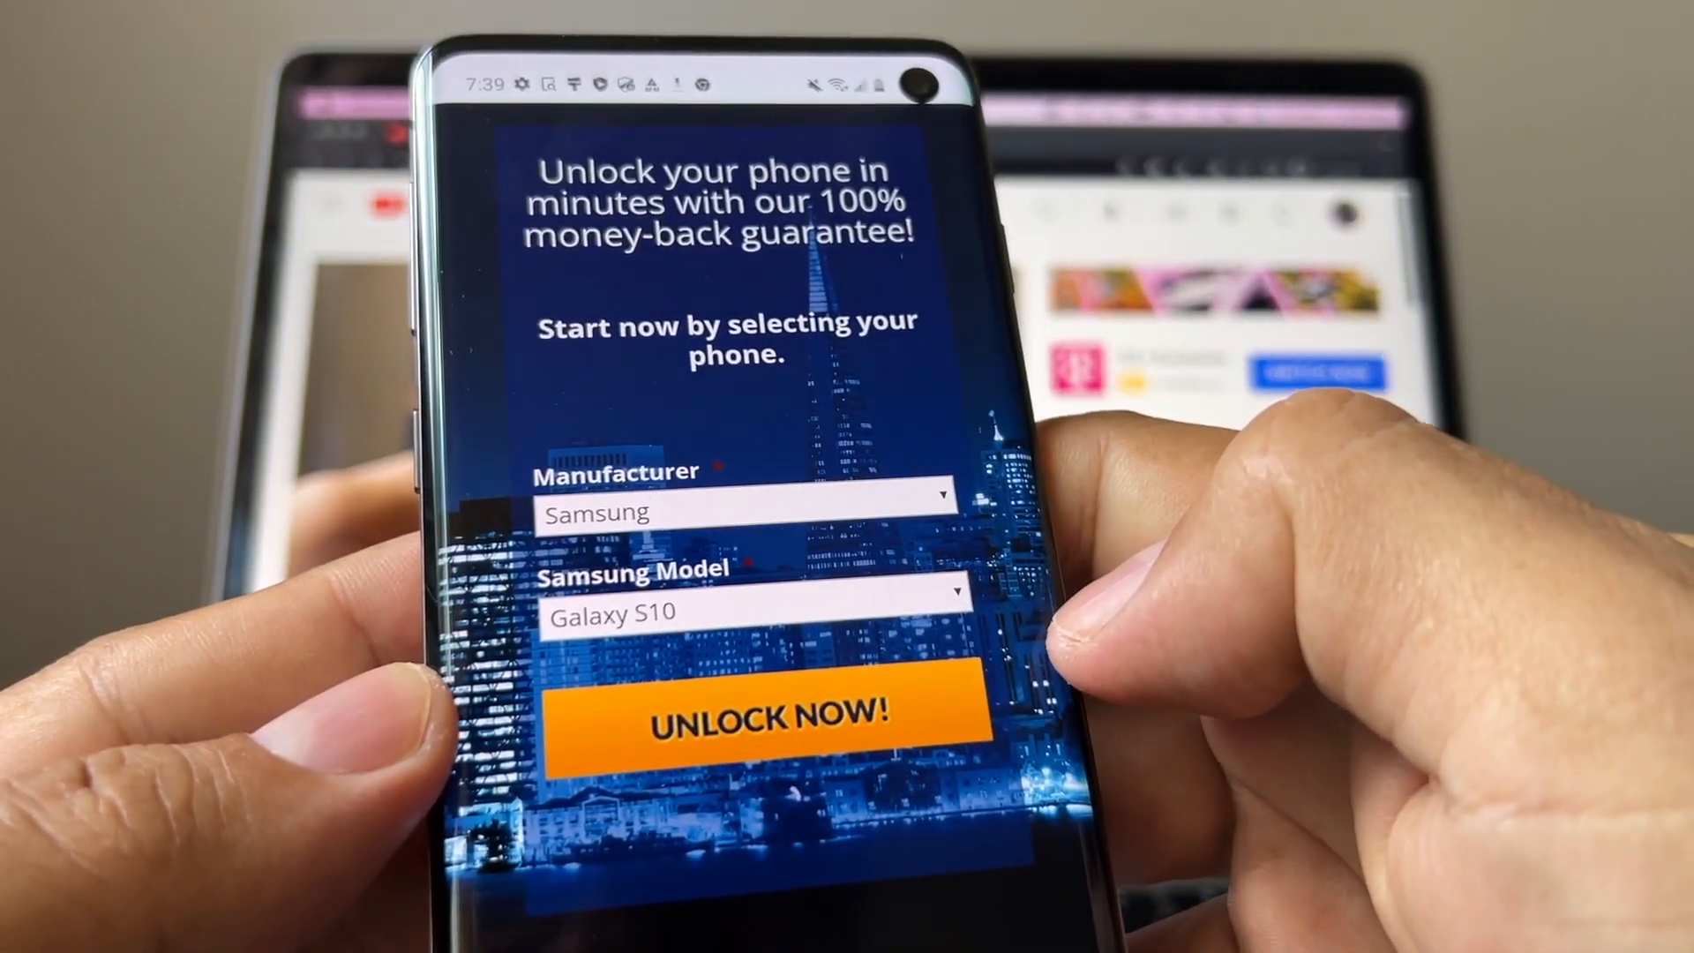
{"action": "left_click", "coordinate": [764, 718]}
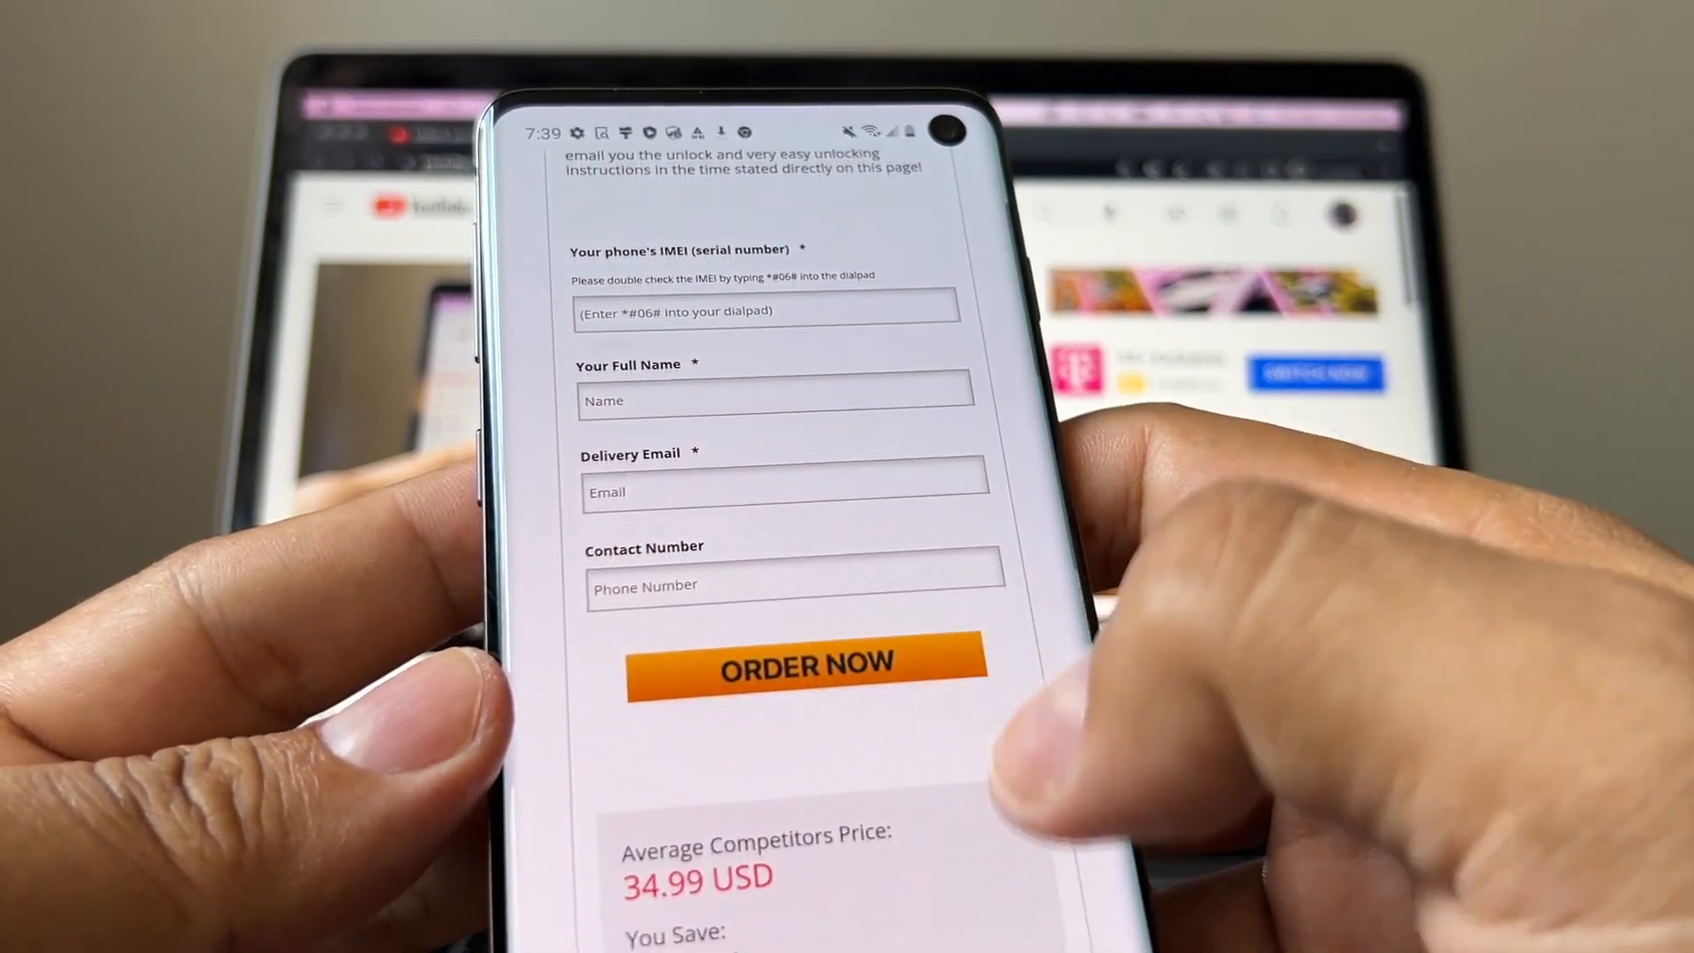
{"action": "scroll", "scroll_direction": "down", "scroll_amount": 3}
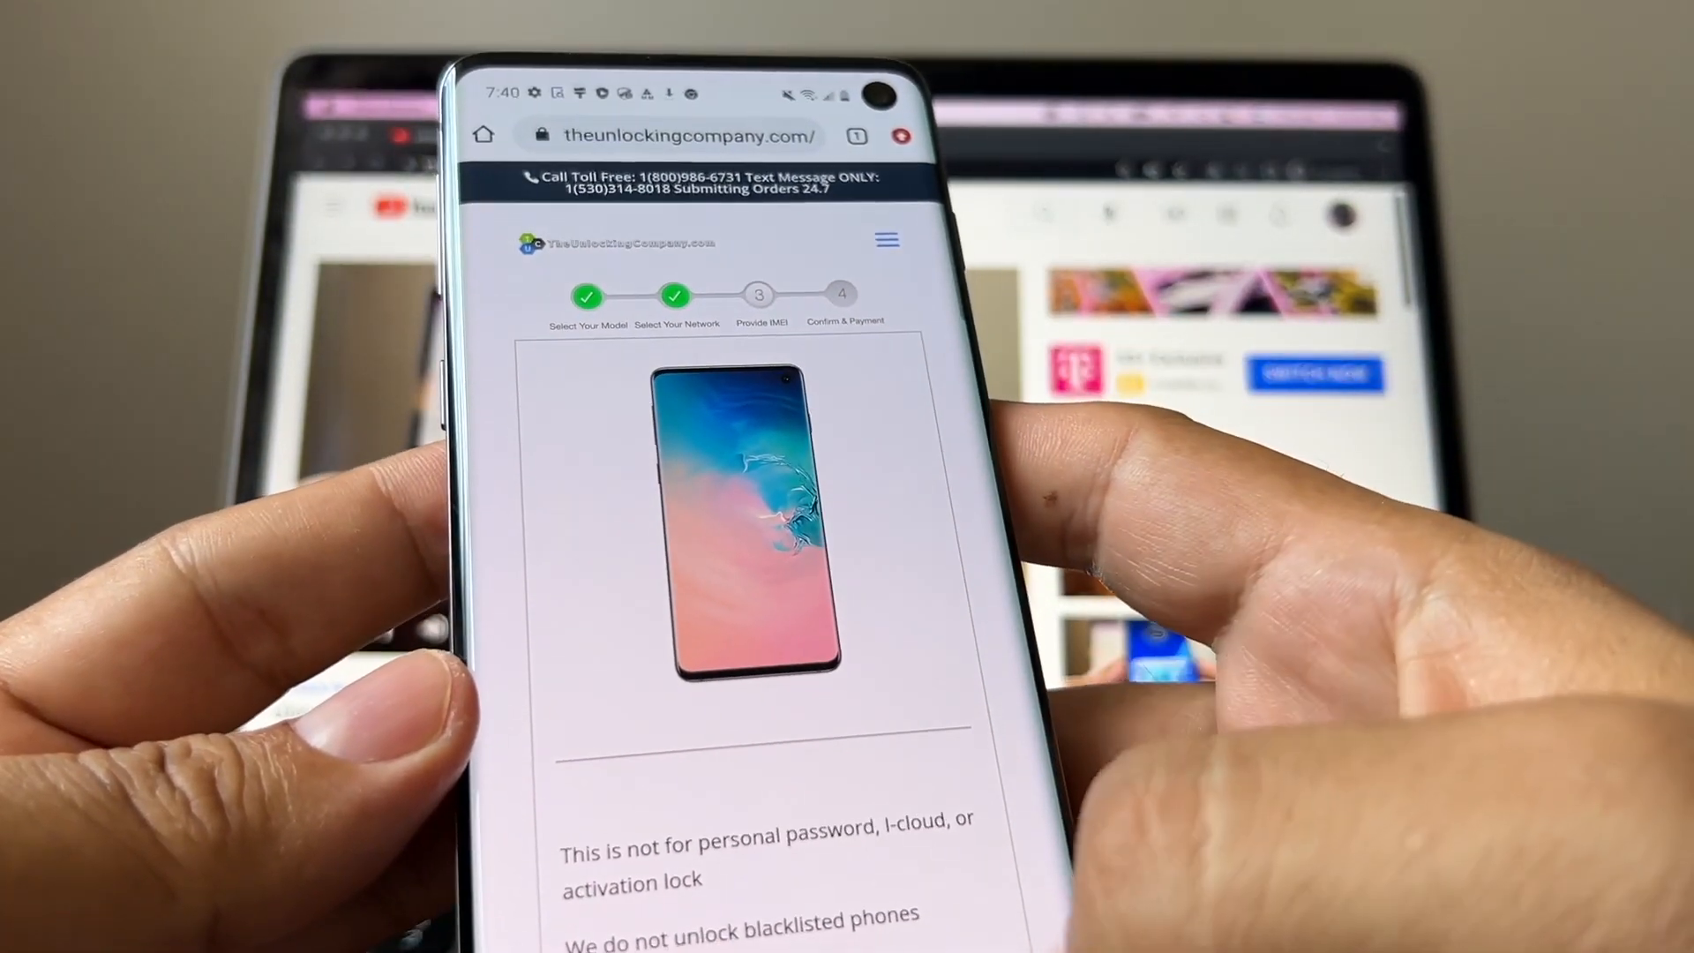
{"action": "scroll", "scroll_direction": "down", "scroll_amount": 3}
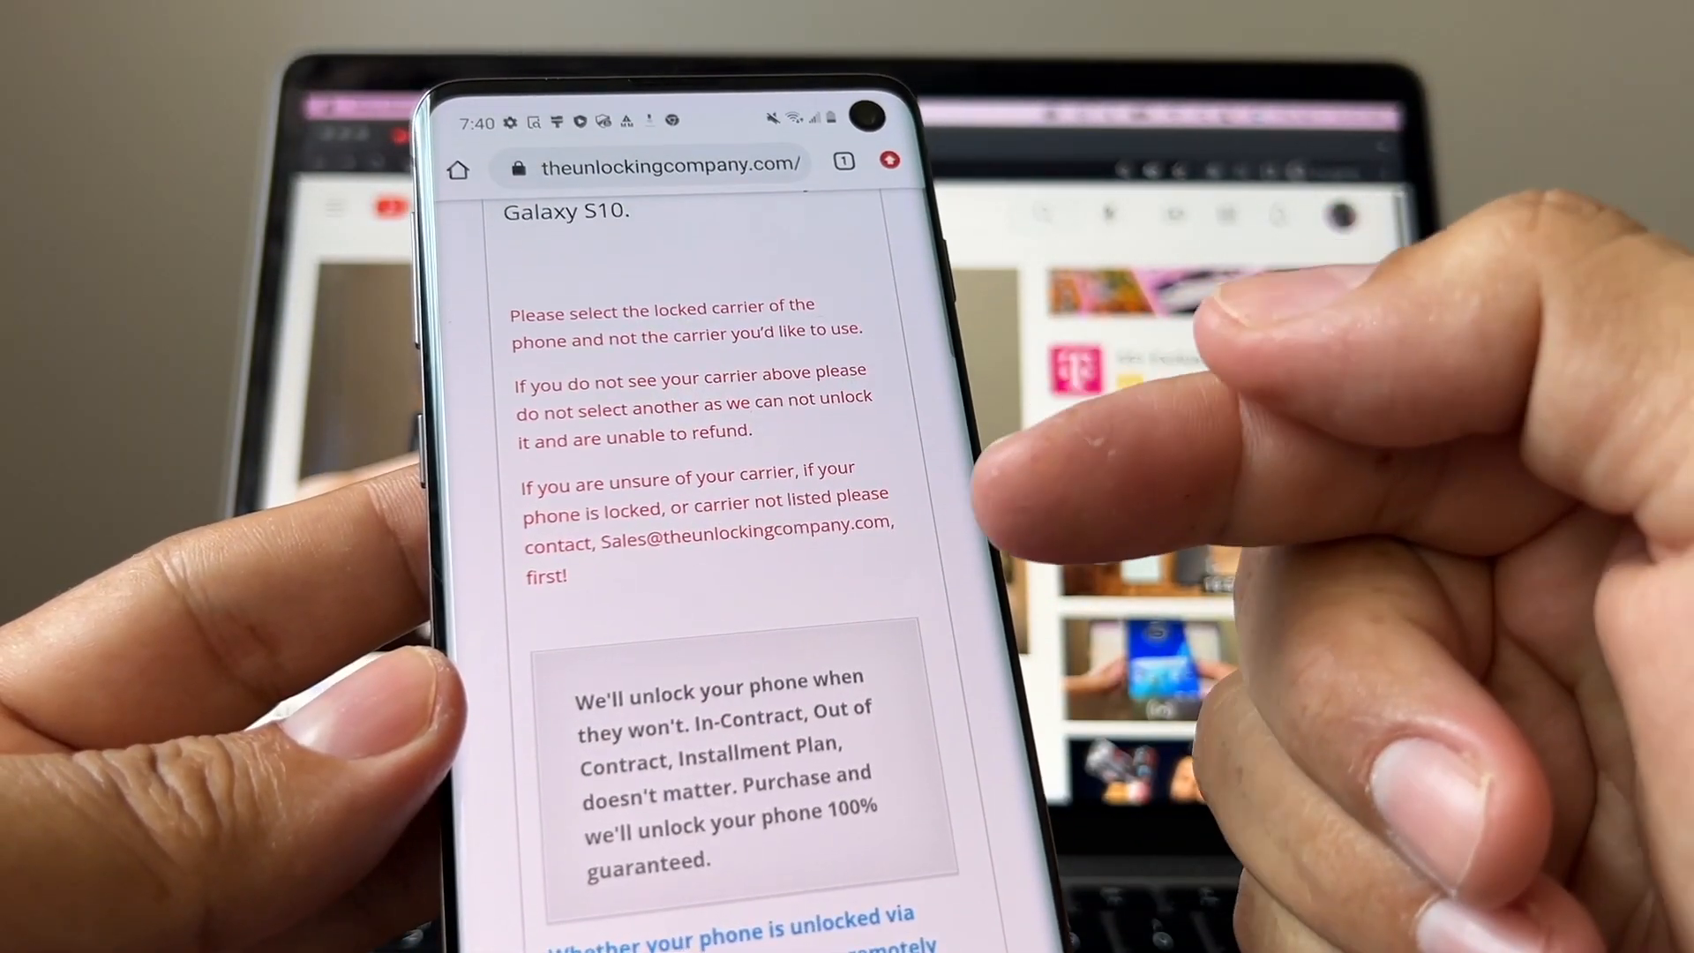
{"action": "scroll", "scroll_direction": "up", "scroll_amount": 3}
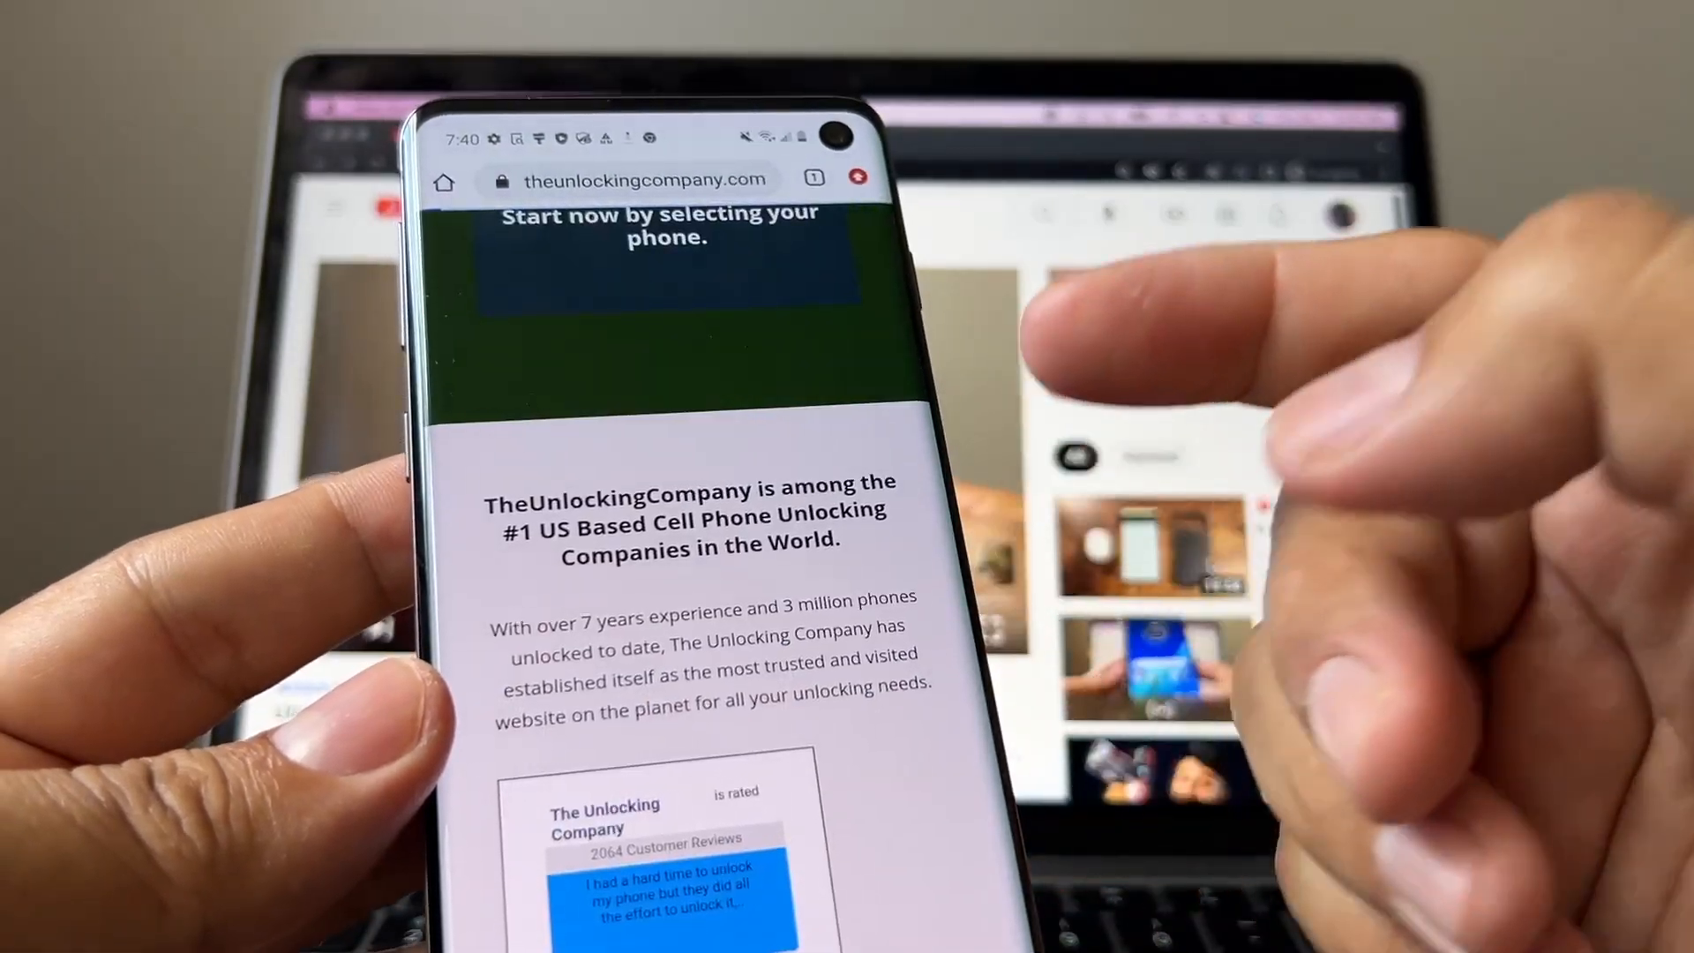
{"action": "scroll", "scroll_direction": "up", "scroll_amount": 3}
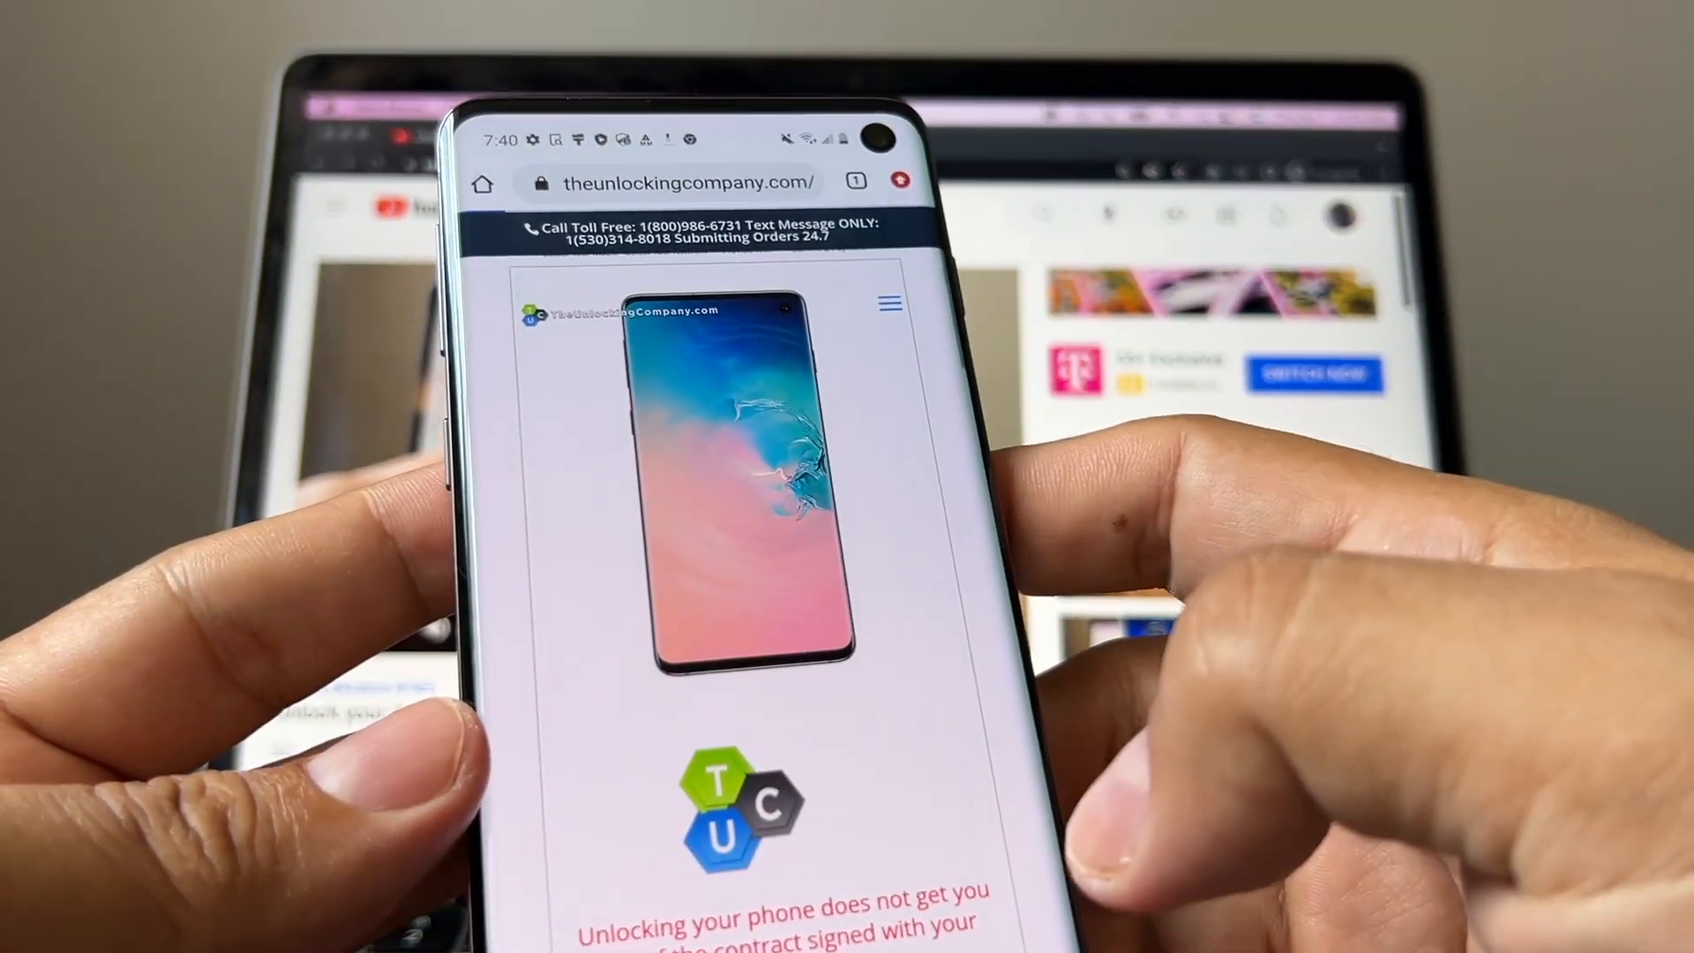